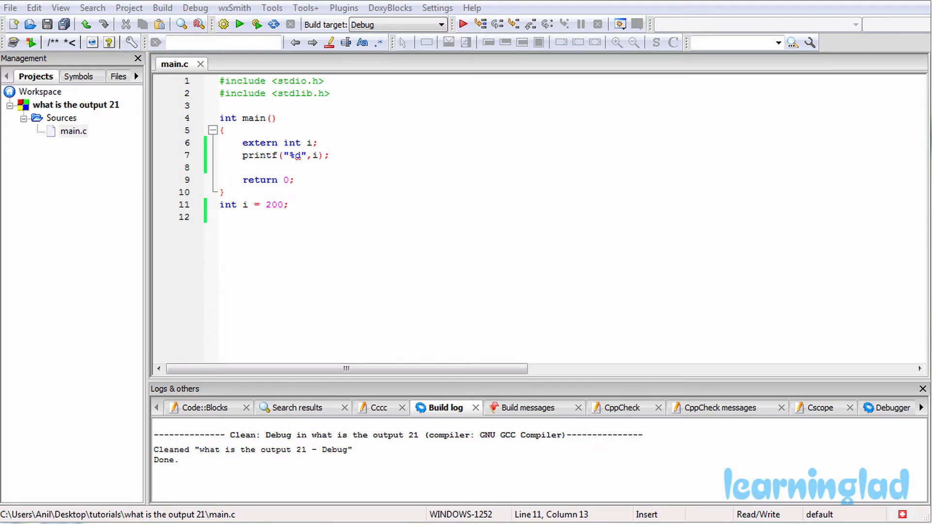
Build and run the extern int i program so the console prints 200 and returns 0
click(288, 205)
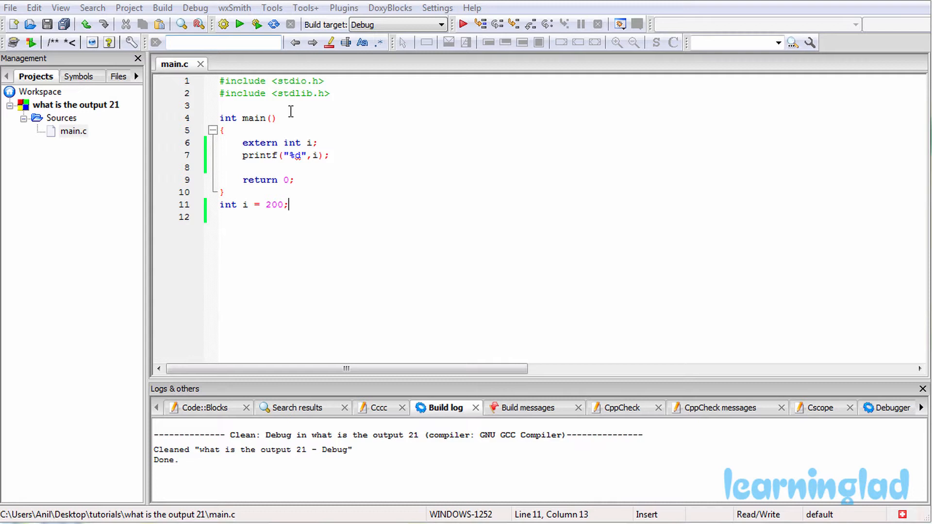
click(163, 8)
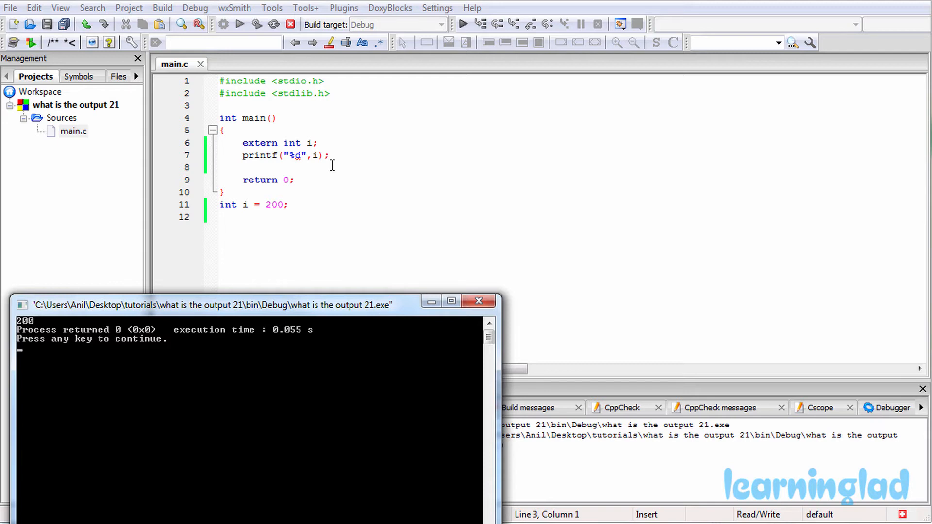
mouse_move(311, 143)
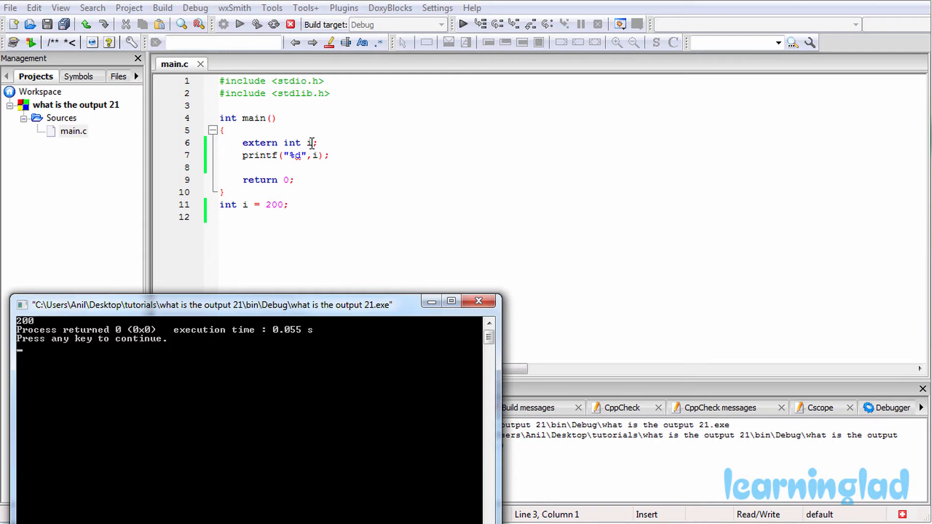